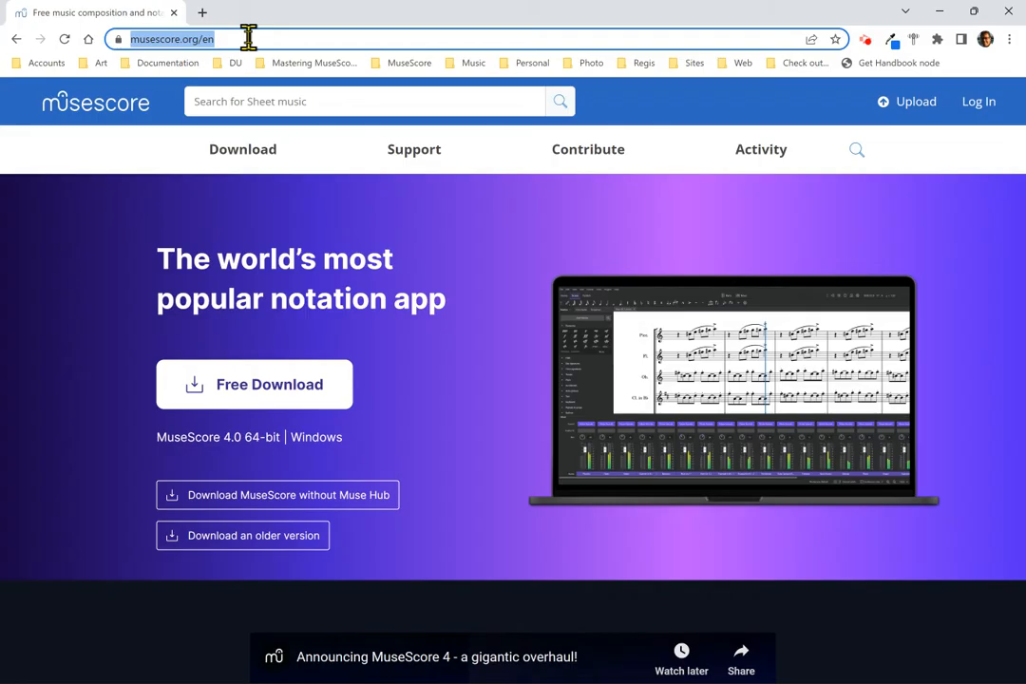
mouse_move(243, 74)
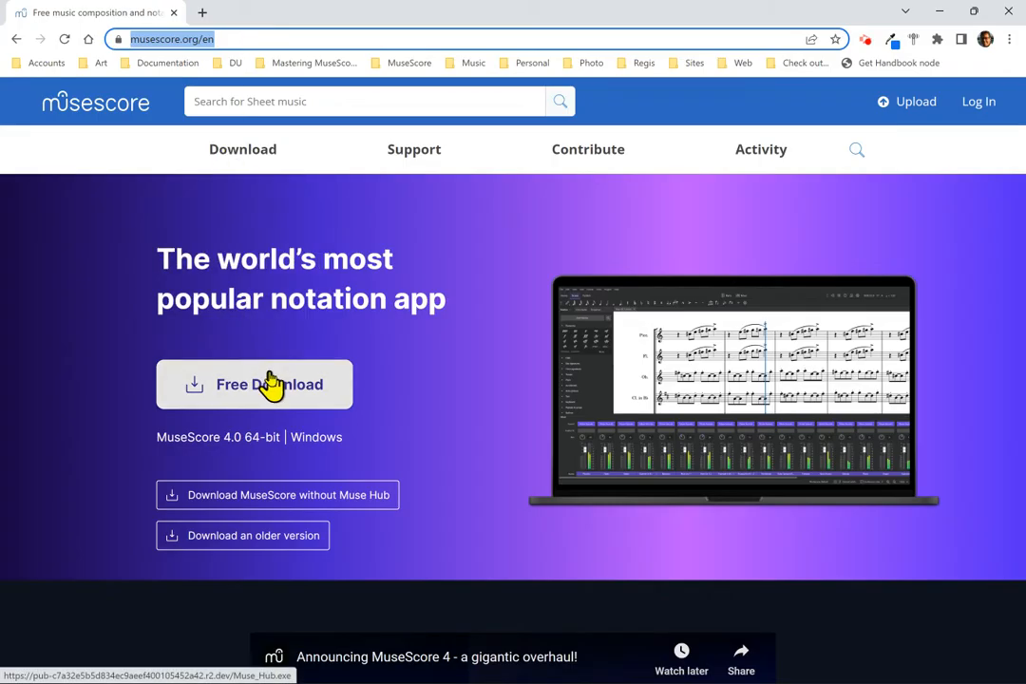
Start downloading the Muse_Hub.exe installer from musescore.org's Free Download button.
left_click(253, 384)
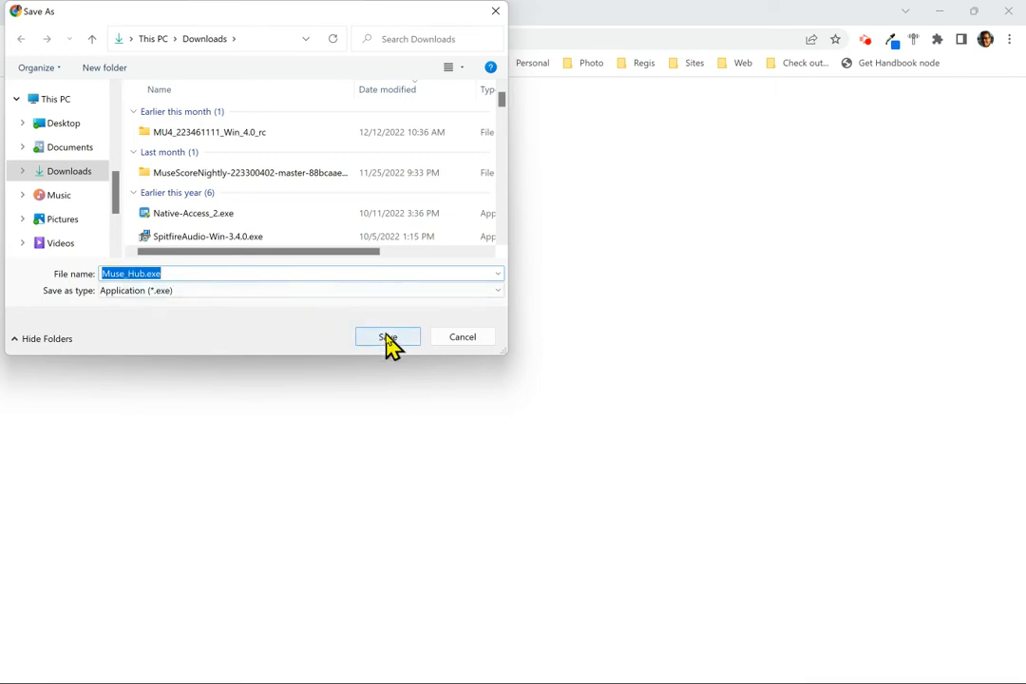
Save Muse_Hub.exe to Downloads and run it from the download bar.
left_click(386, 336)
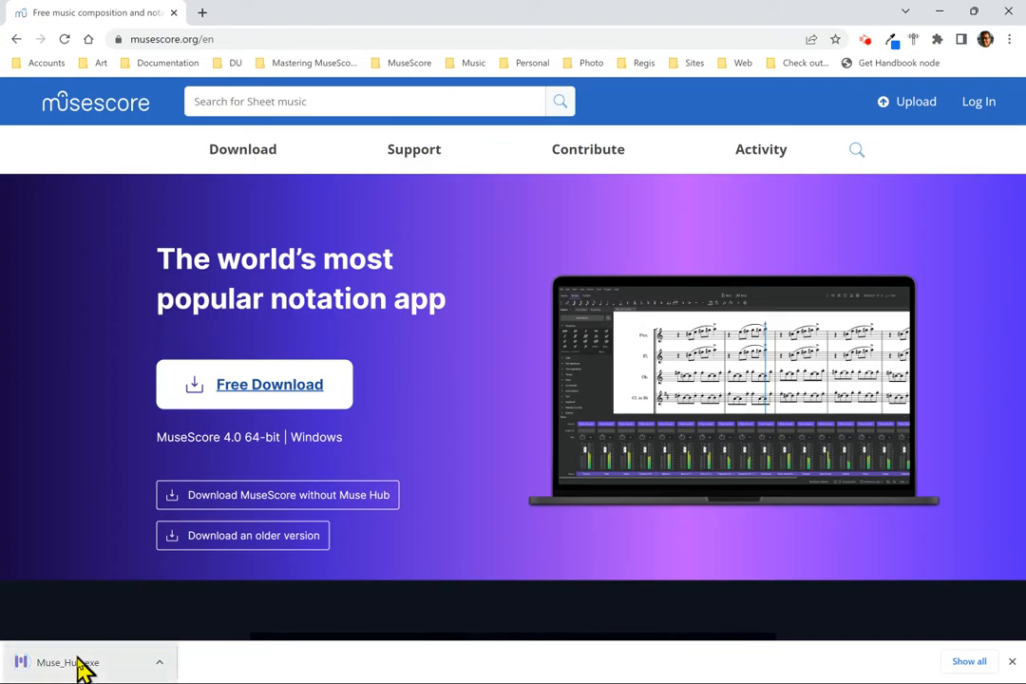
left_click(67, 662)
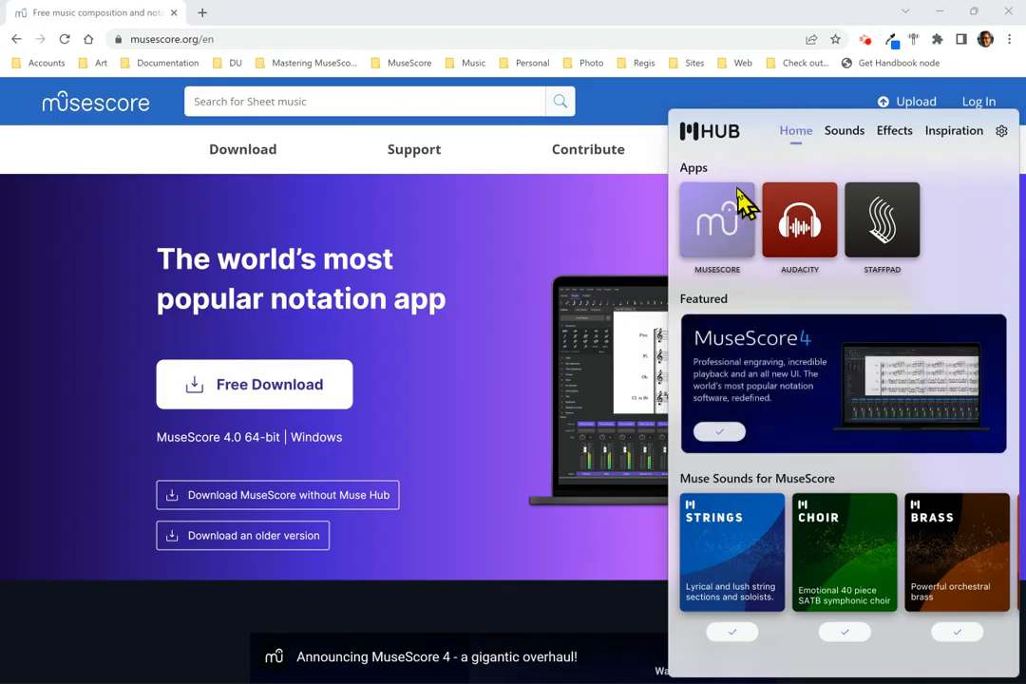
mouse_move(713, 219)
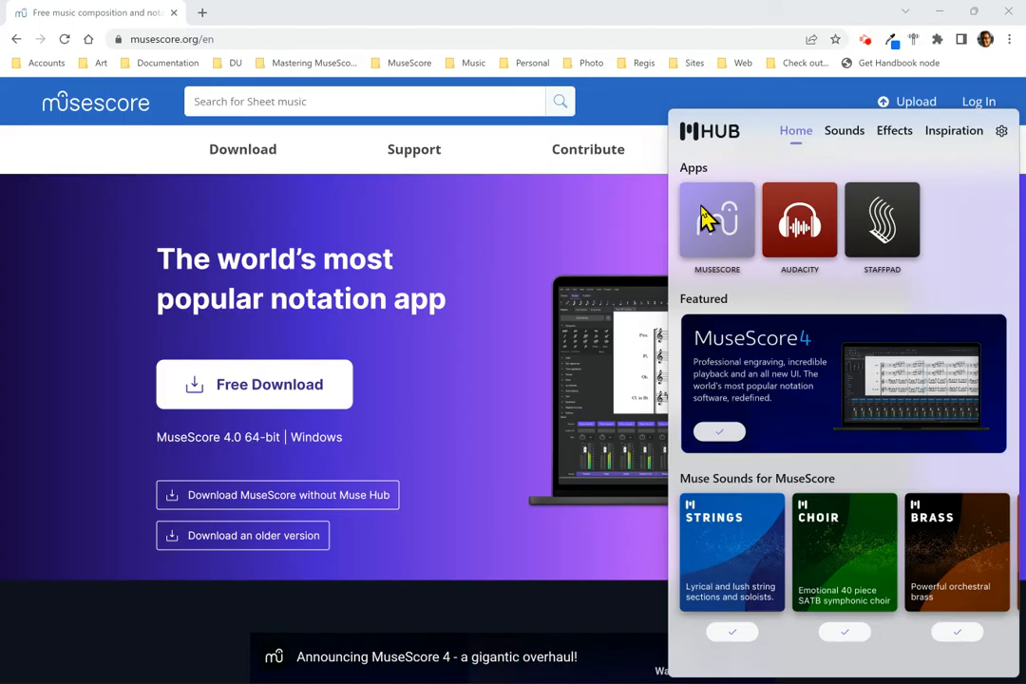
mouse_move(759, 511)
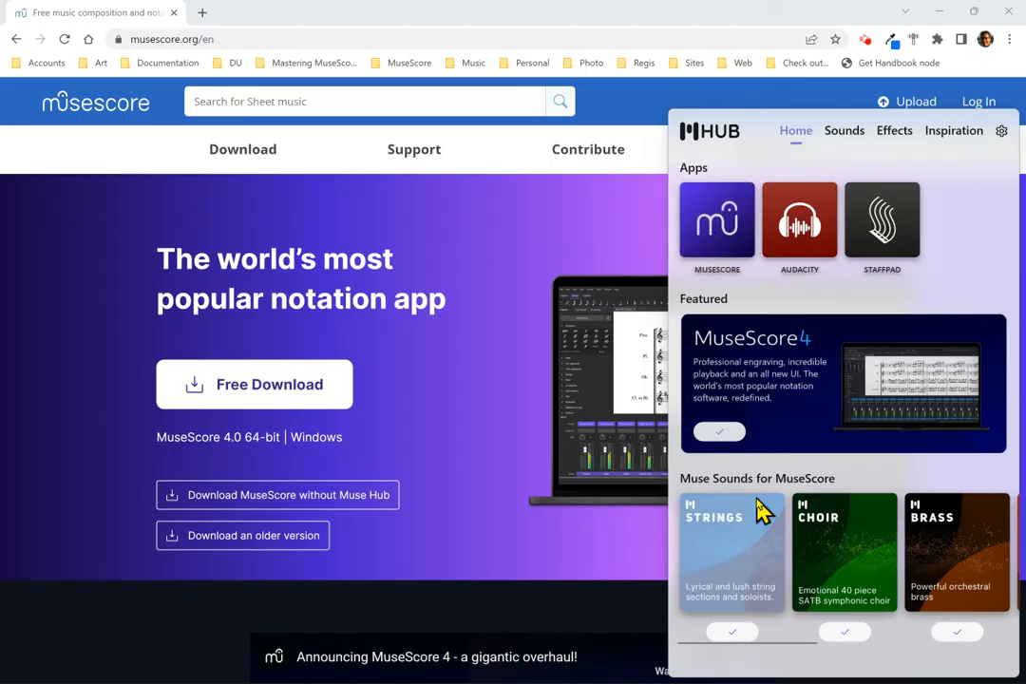
mouse_move(831, 529)
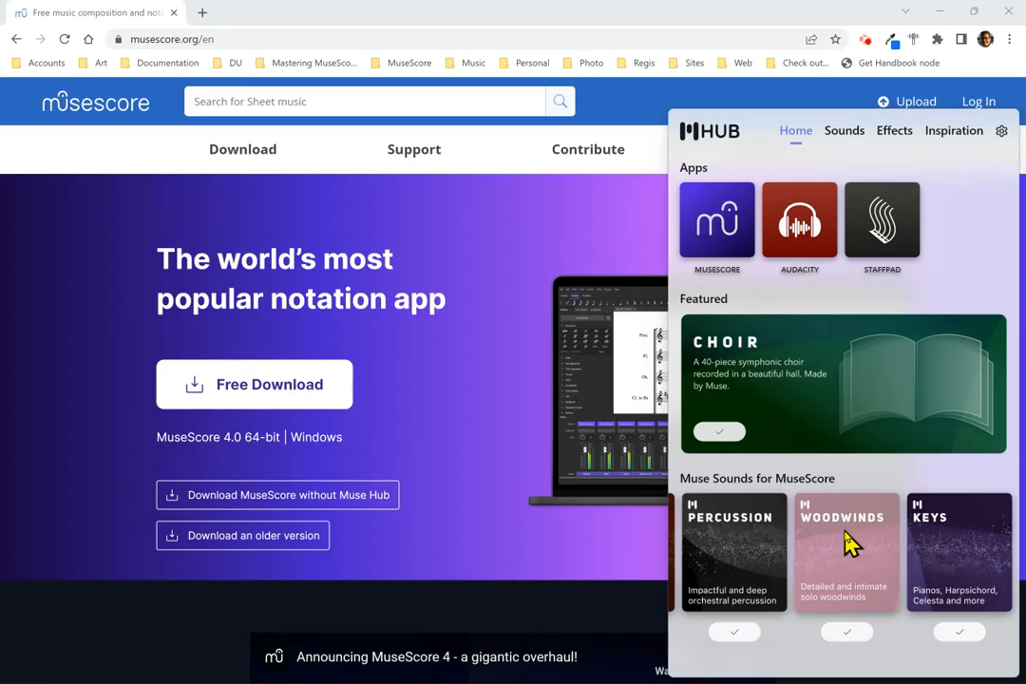
mouse_move(717, 209)
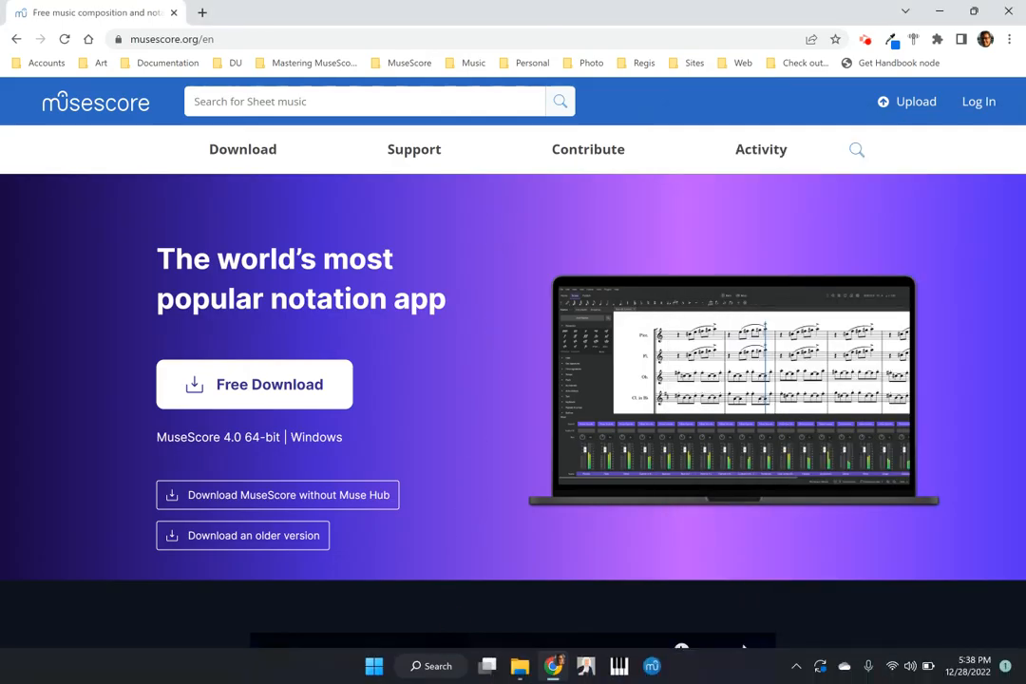
Reopen Muse Hub from its icon among the hidden system tray icons.
left_click(487, 665)
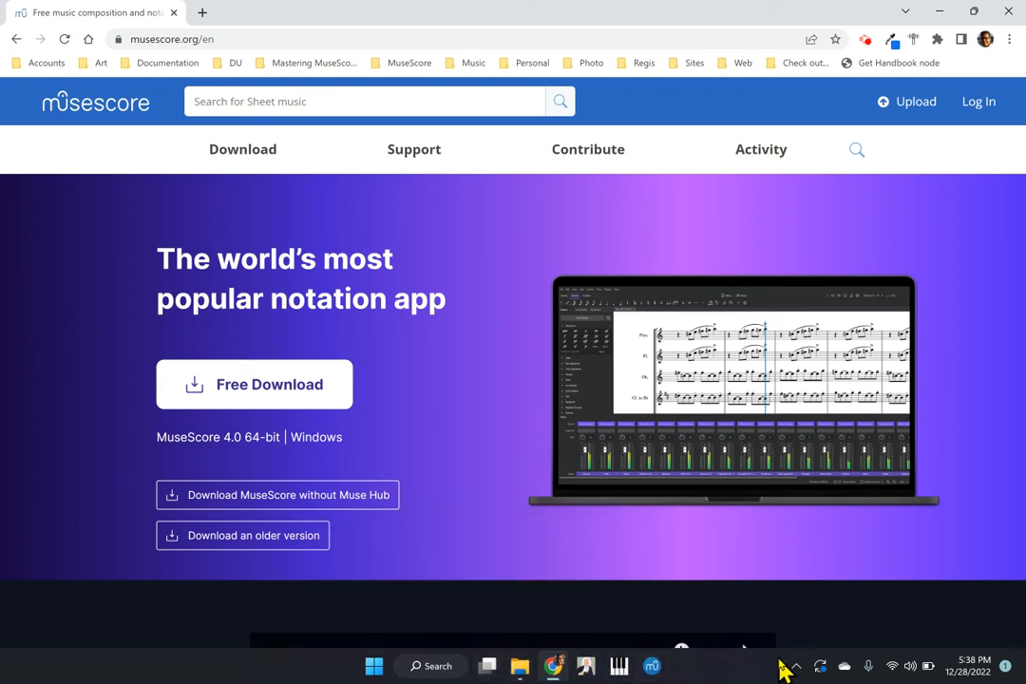
left_click(793, 665)
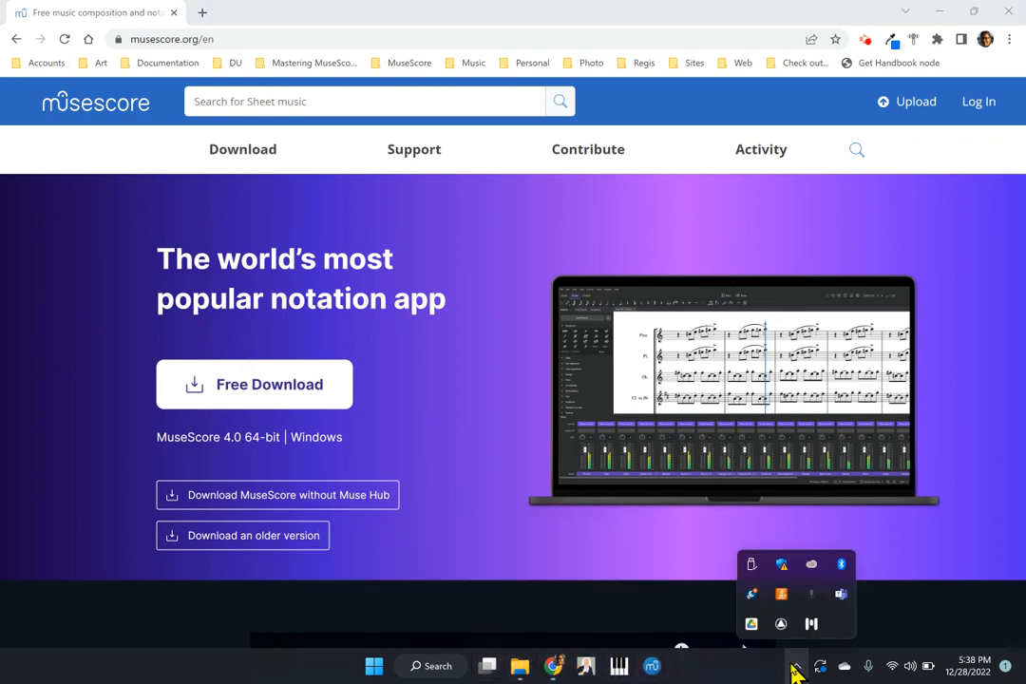
mouse_move(811, 624)
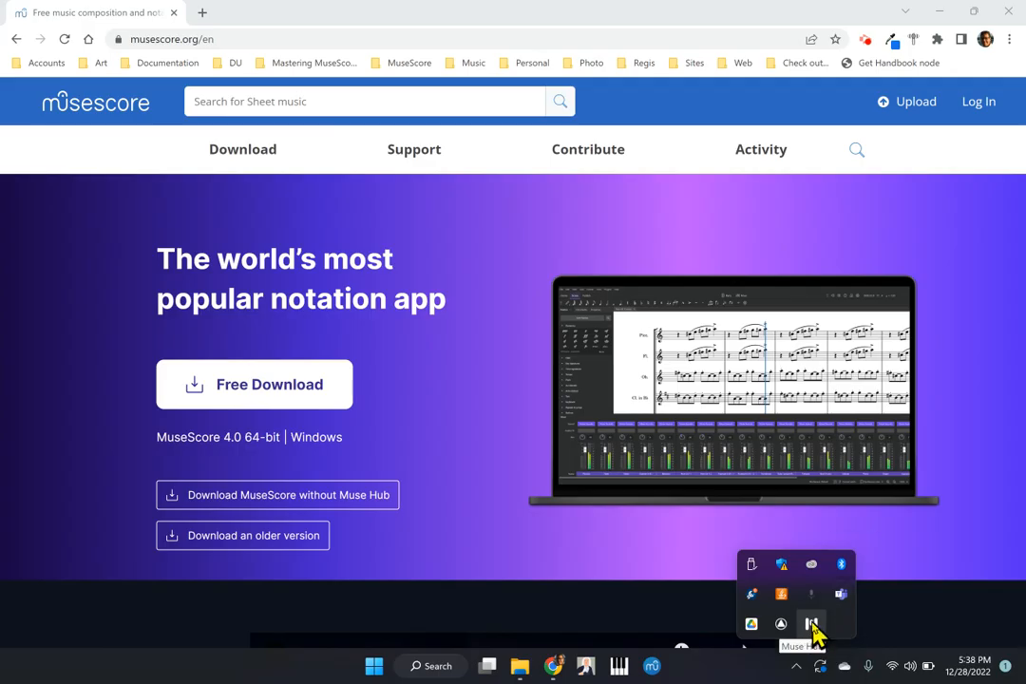
left_click(812, 624)
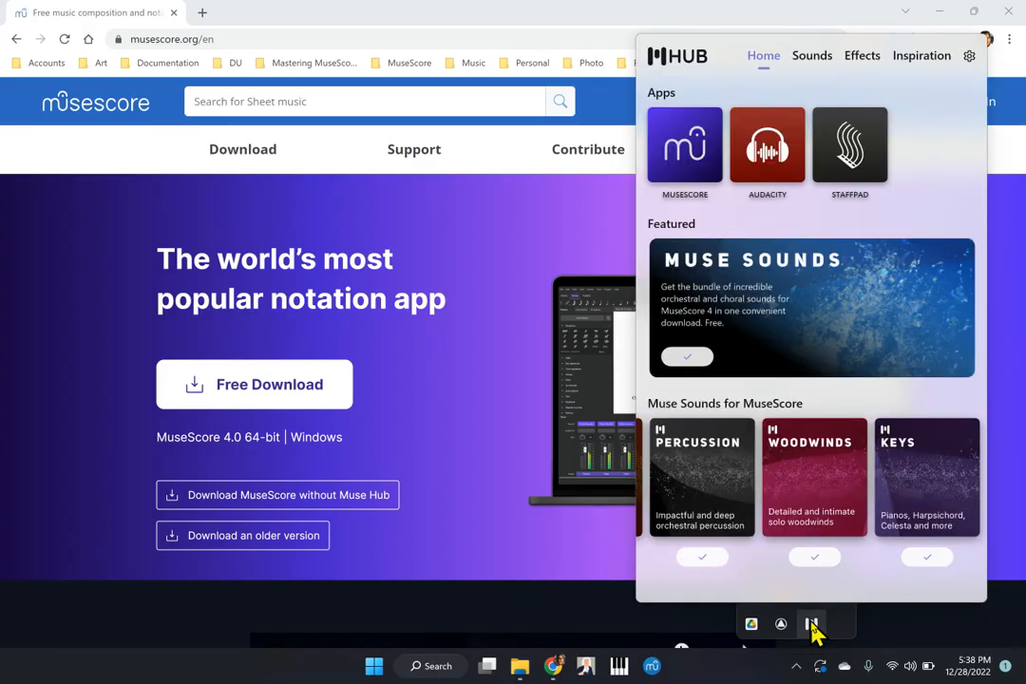